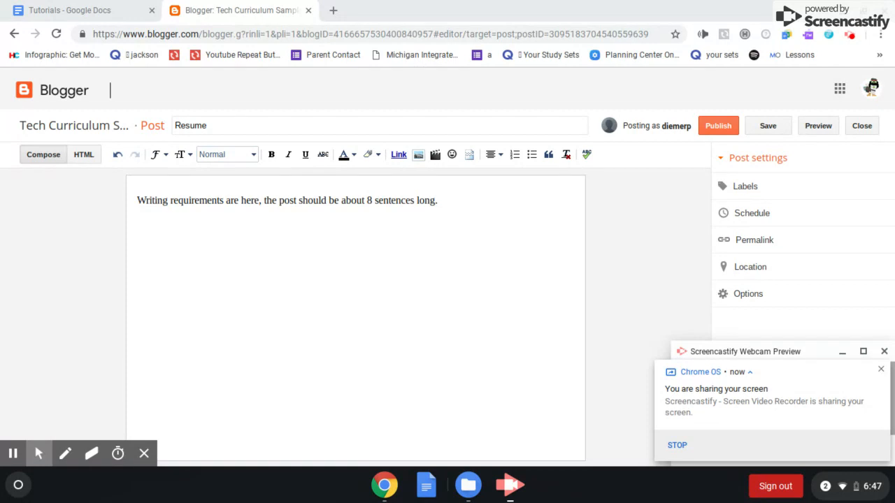
mouse_move(799, 369)
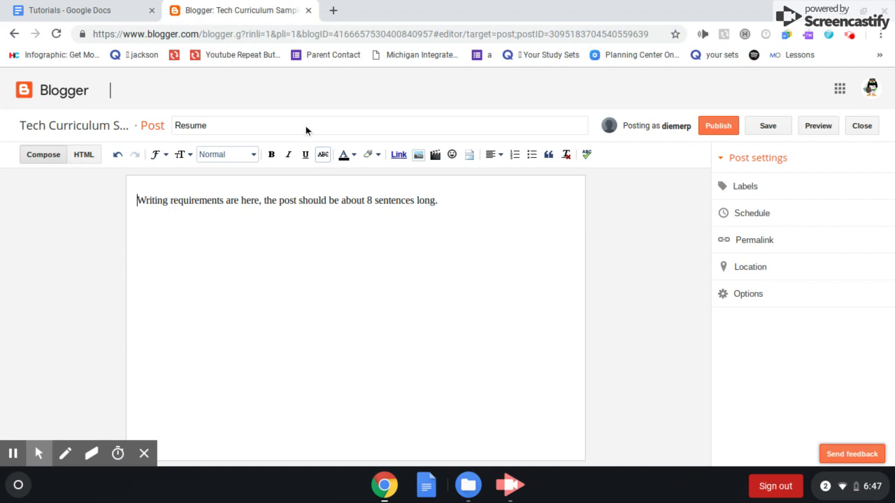
Switch from the Resume Blogger draft to the Tutorials Google Docs tab.
click(70, 10)
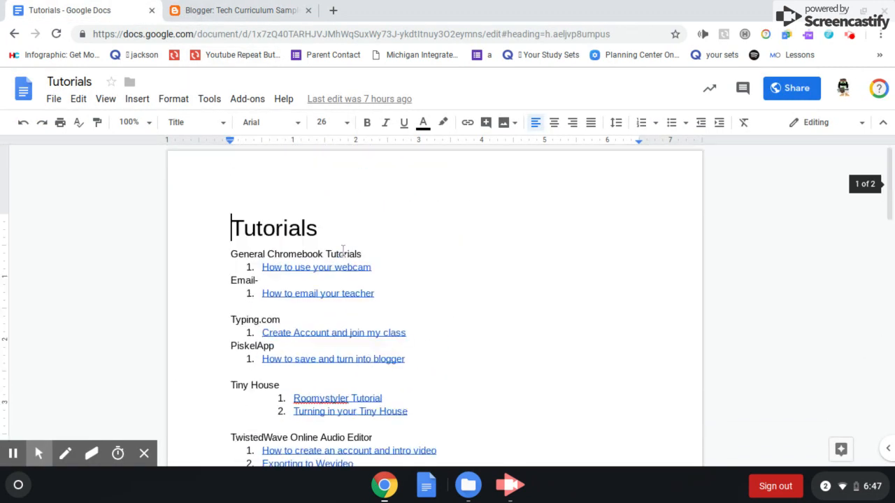
Publish the Tutorials document to the web as embed code, then return to Blogger.
click(53, 98)
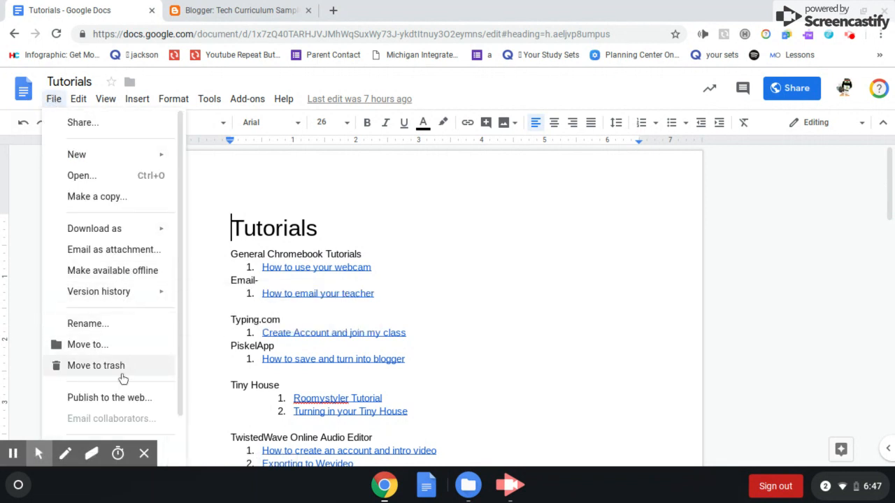
click(109, 397)
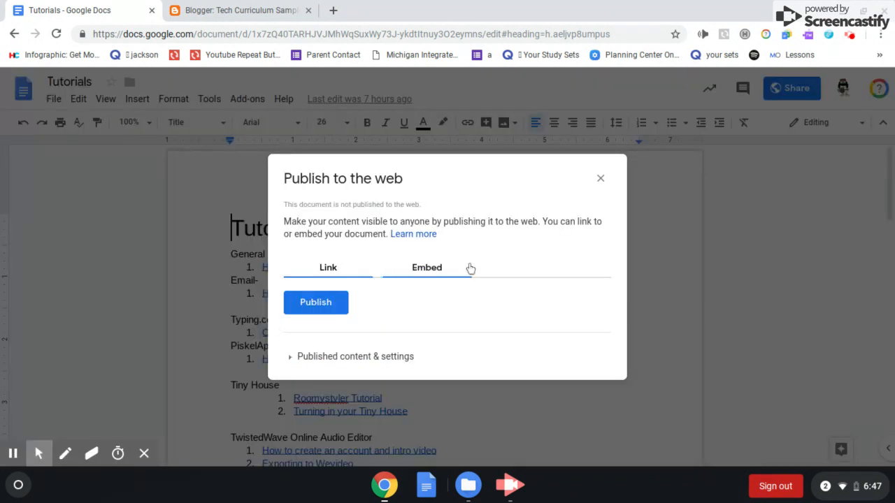
click(427, 267)
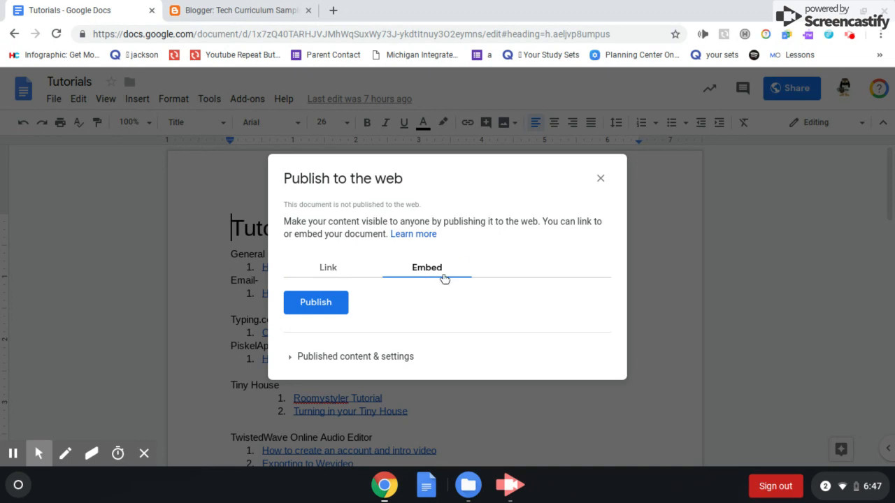
click(315, 302)
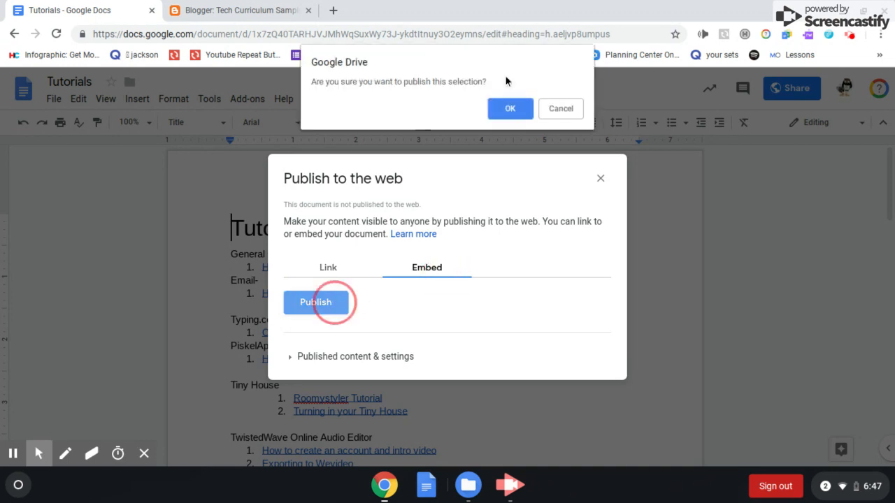
click(510, 108)
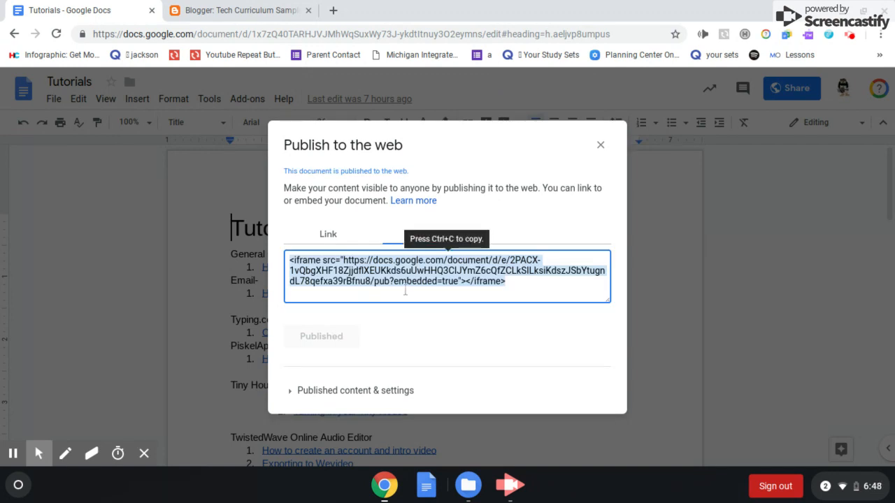
click(238, 10)
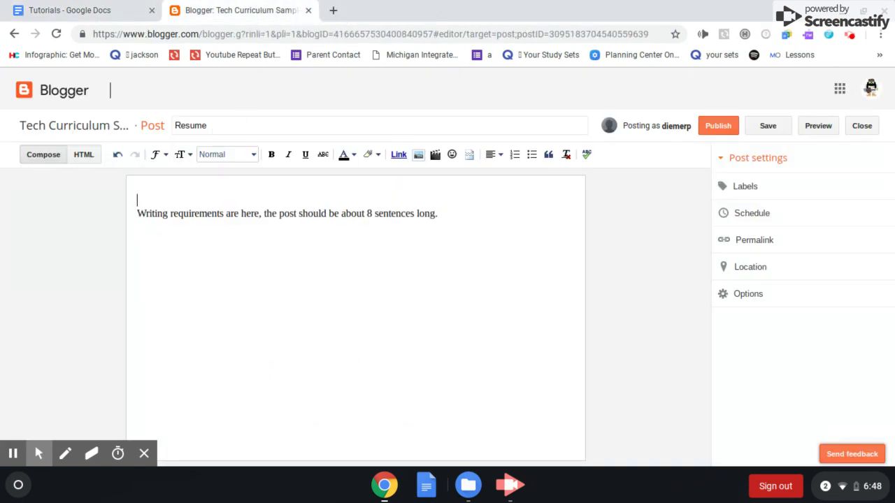
Paste the iframe embed code above the writing-requirements text in HTML view, then return to Compose.
click(83, 154)
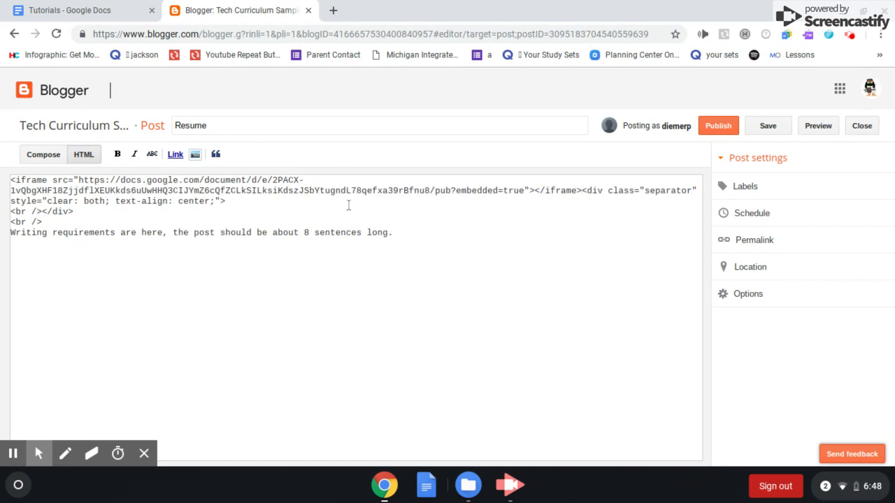
click(43, 154)
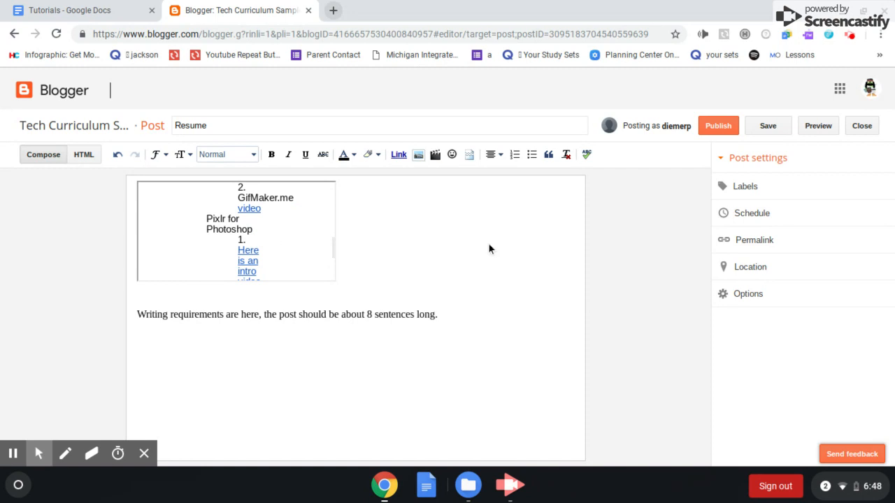
mouse_move(147, 454)
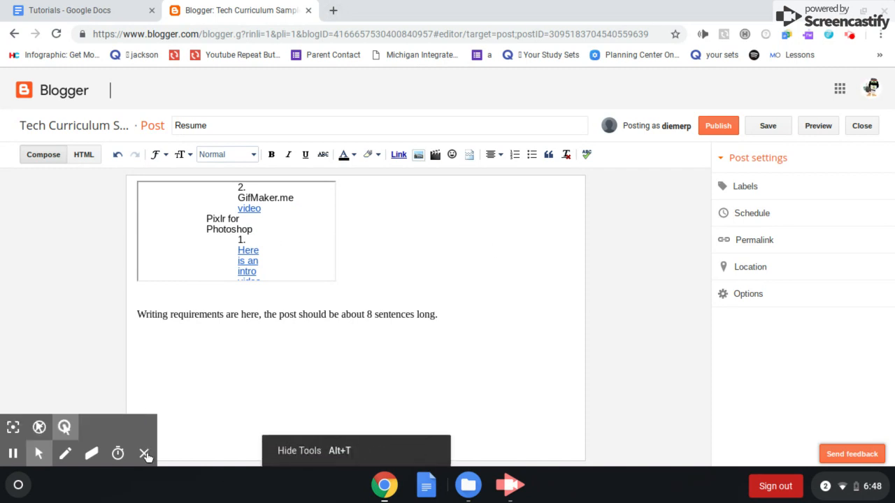